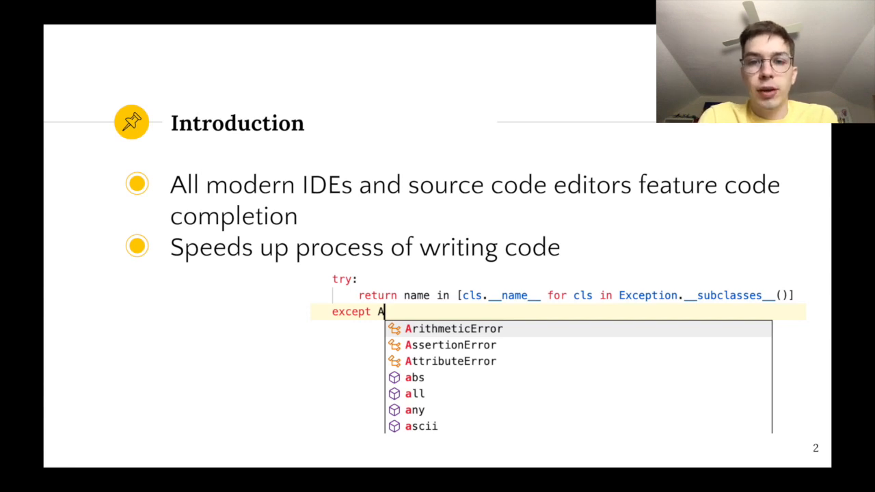
Advance through the remaining code-completion slides to reach the empty Deepnote notebook
key(Right)
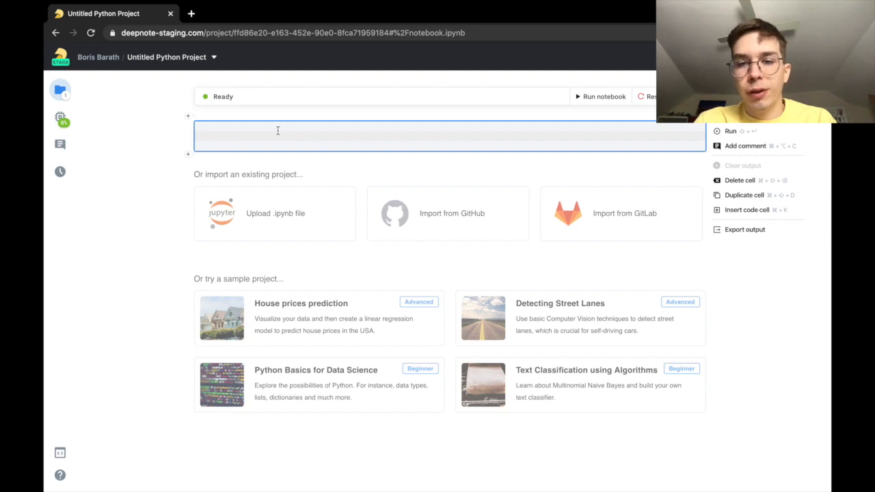
Enter 'import math' and the header 'def contains_none(level):' in the code cell
text(1)
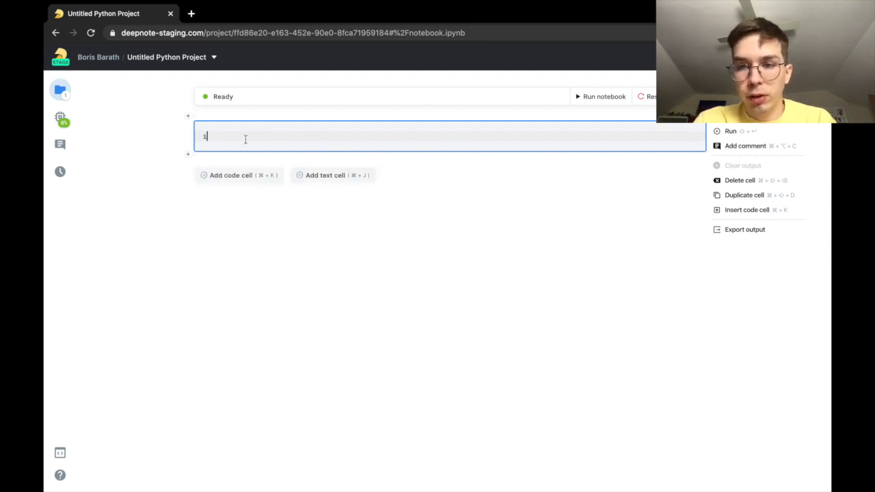
text(i)
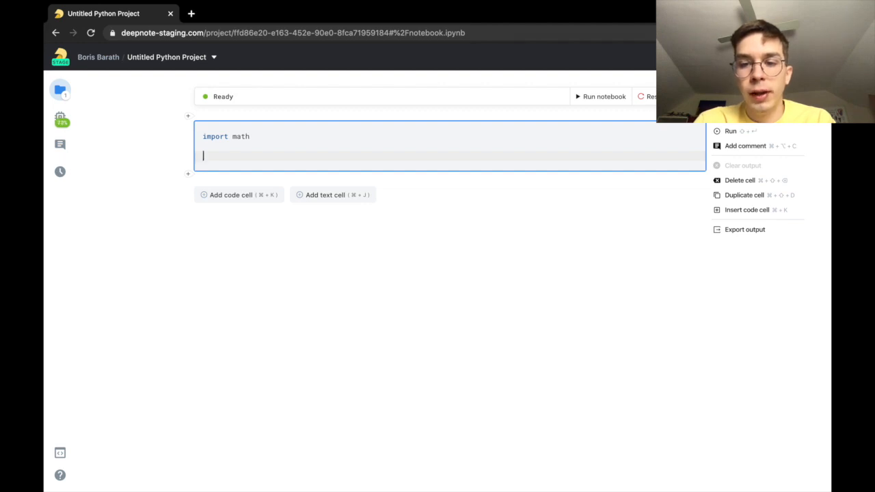
text(def c)
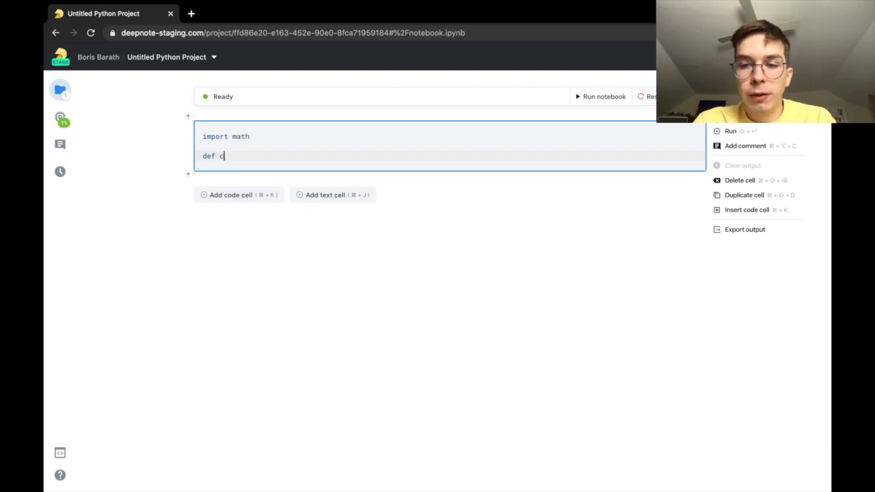
text(ontains_n)
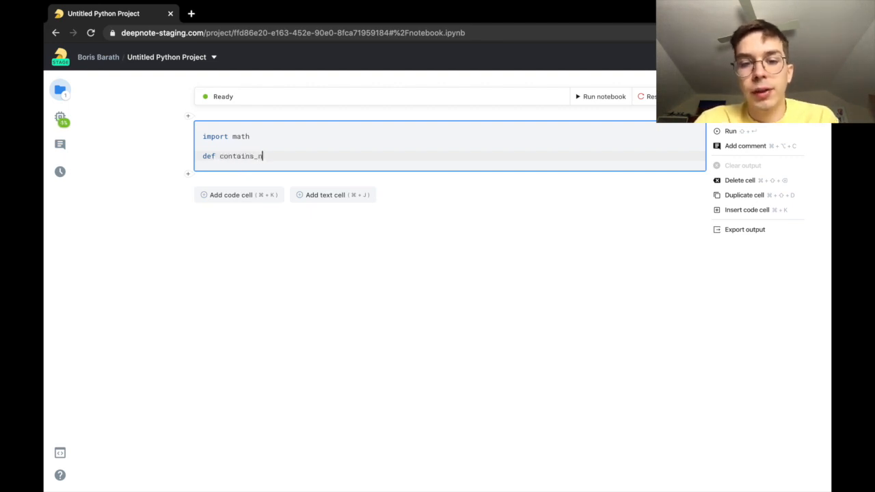
text(one(level):)
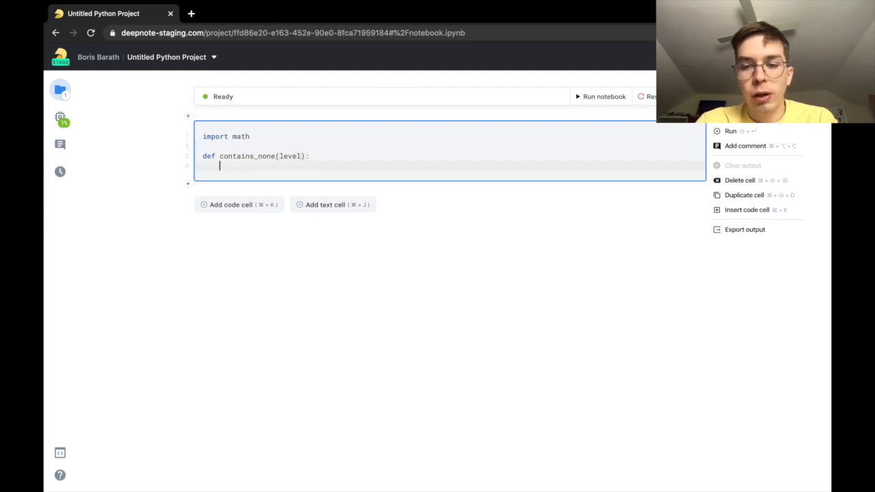
Write 'for item in level:' and 'if item is None:' using autocompletion
text(for i)
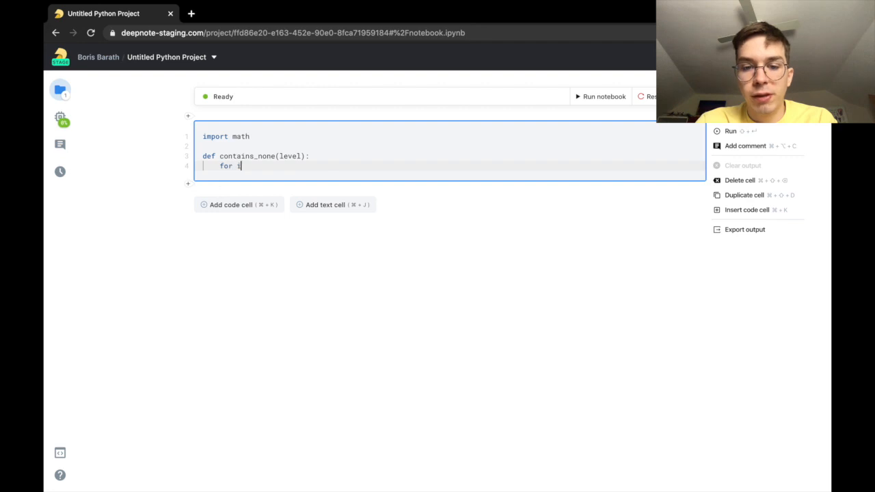
text(tem in l)
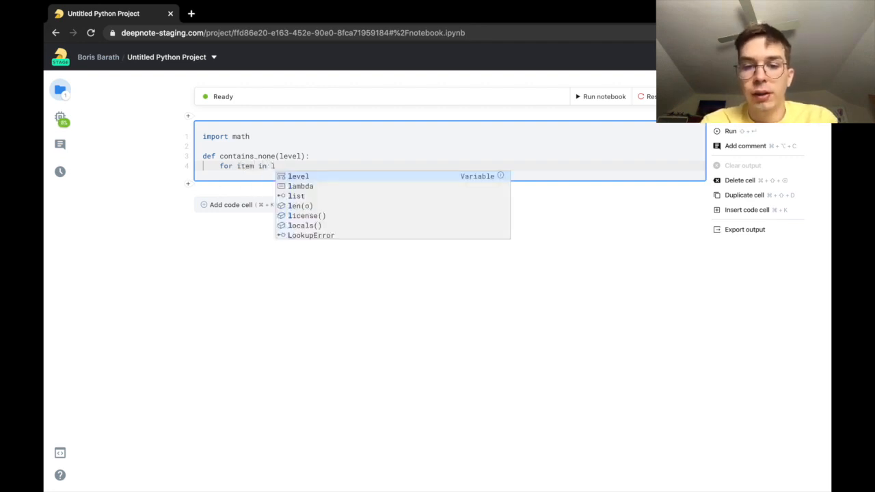
mouse_move(292, 183)
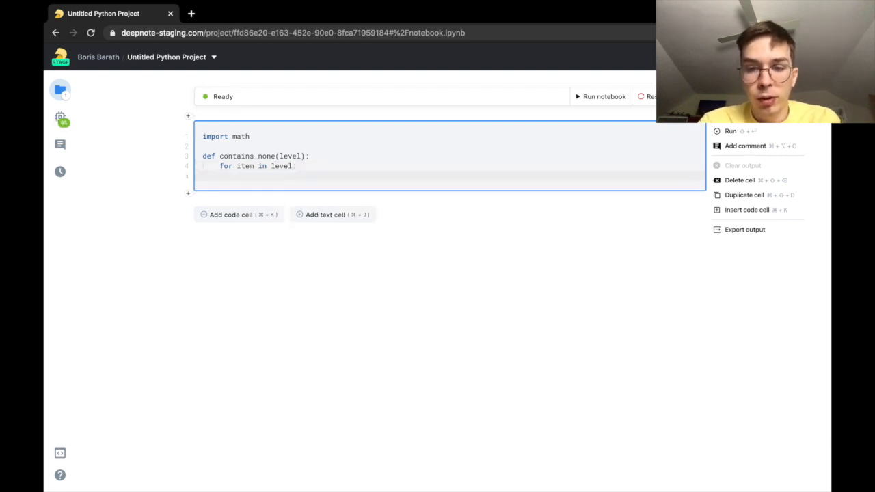
text(i)
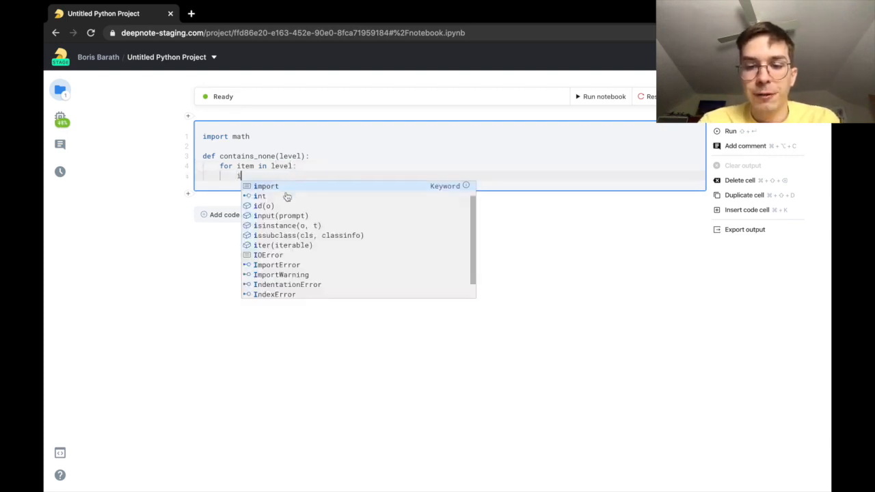
text(if)
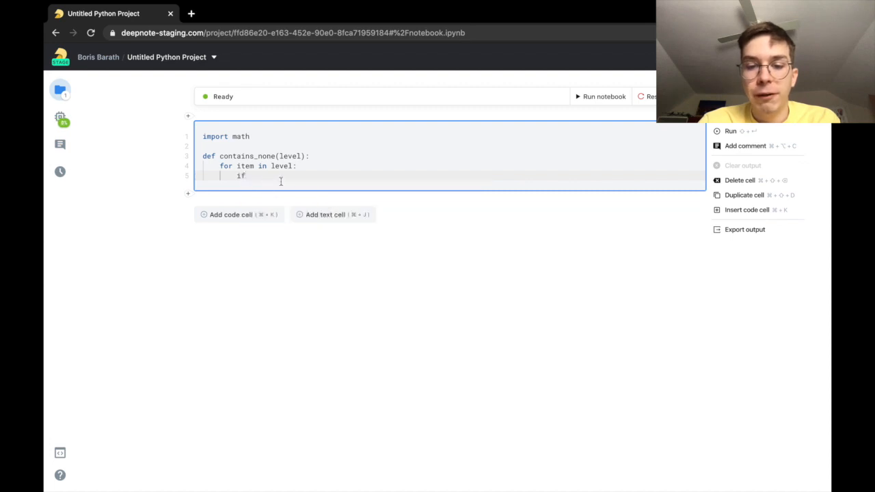
text(item)
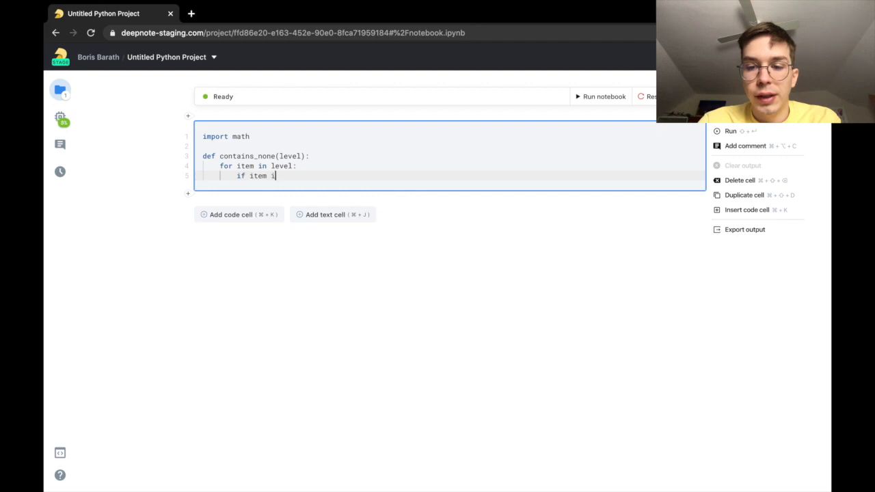
text(is N)
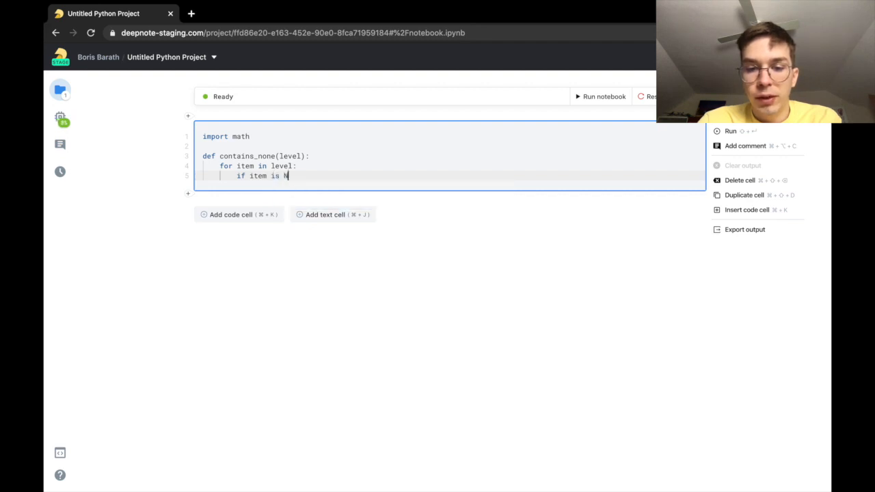
text(one:)
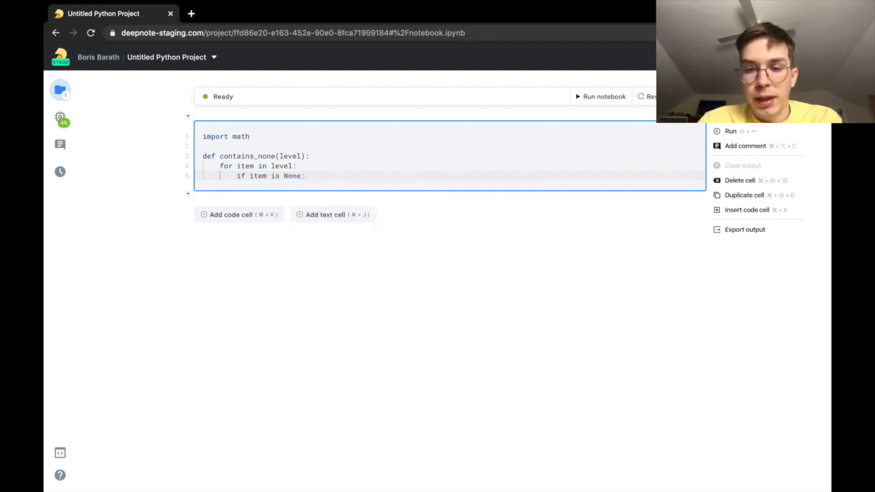
Add 'return True' inside the check and 'return False' after the loop
text(r)
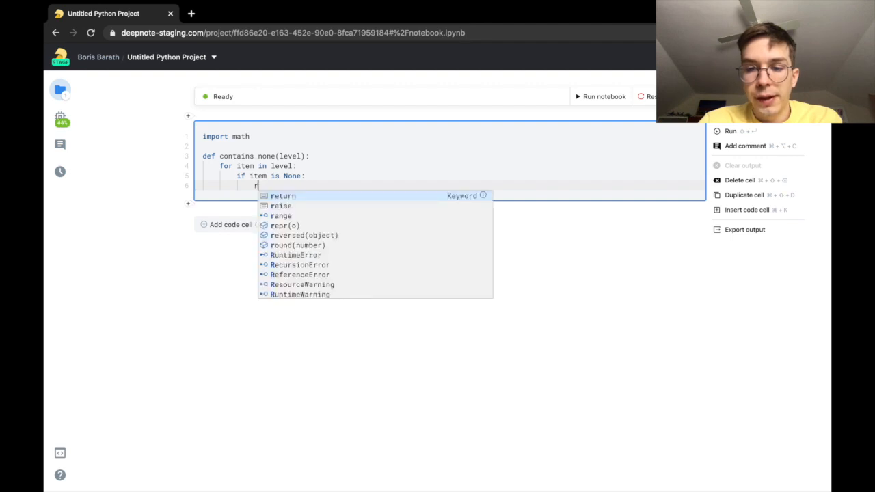
text(return True)
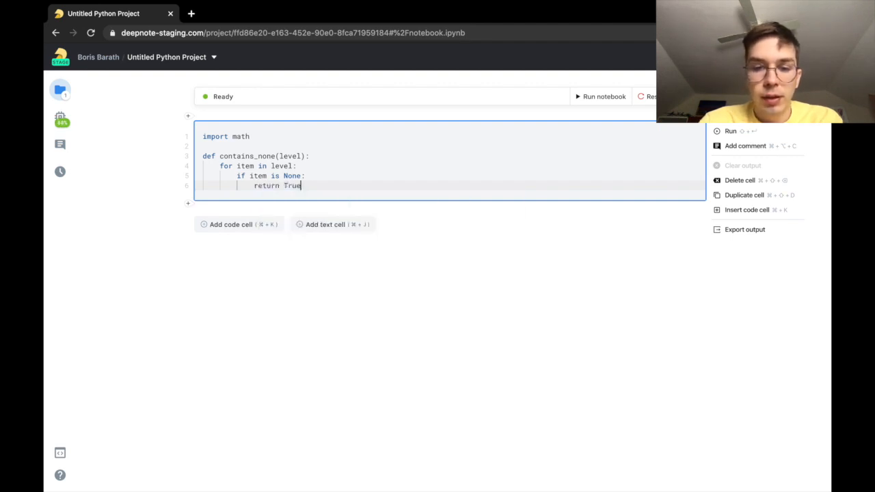
key(Enter)
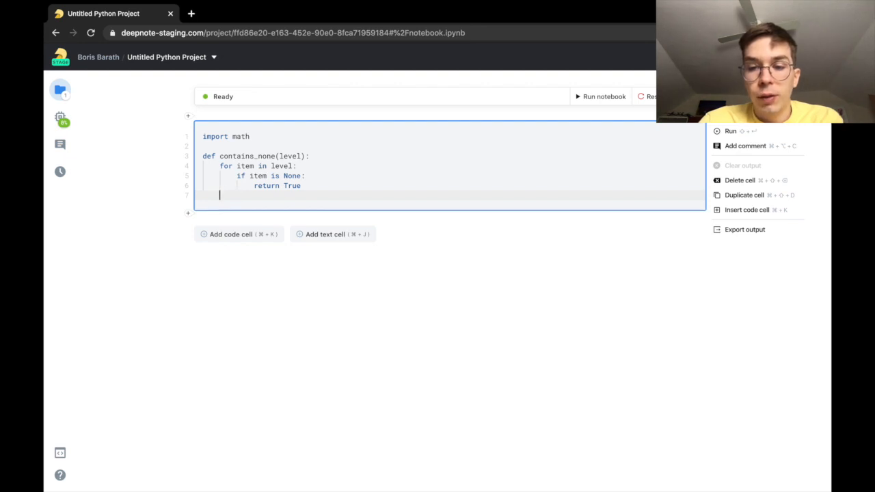
text(return F)
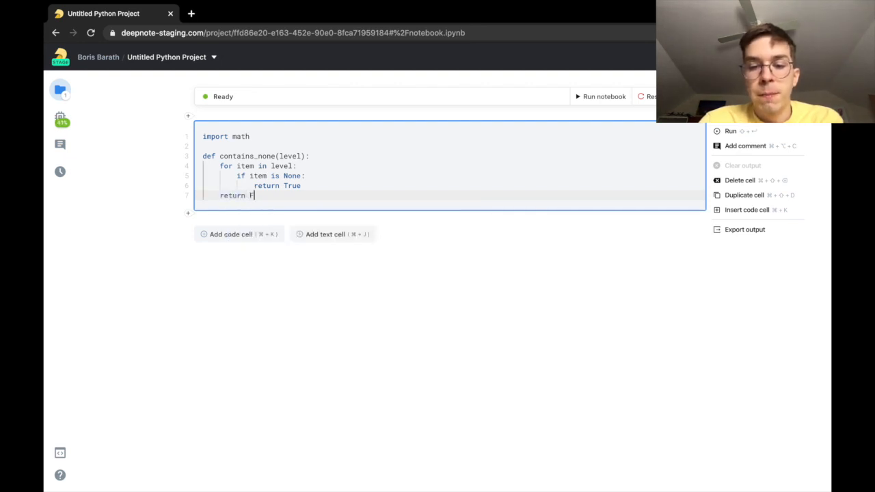
text(alse)
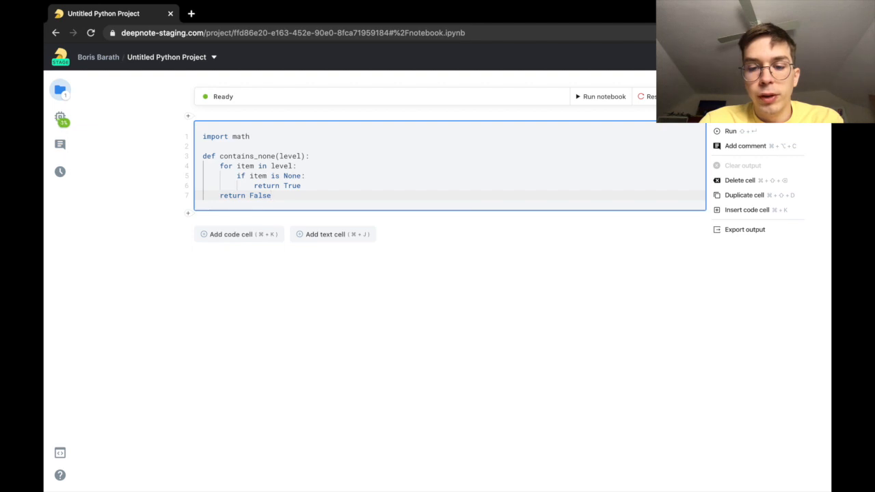